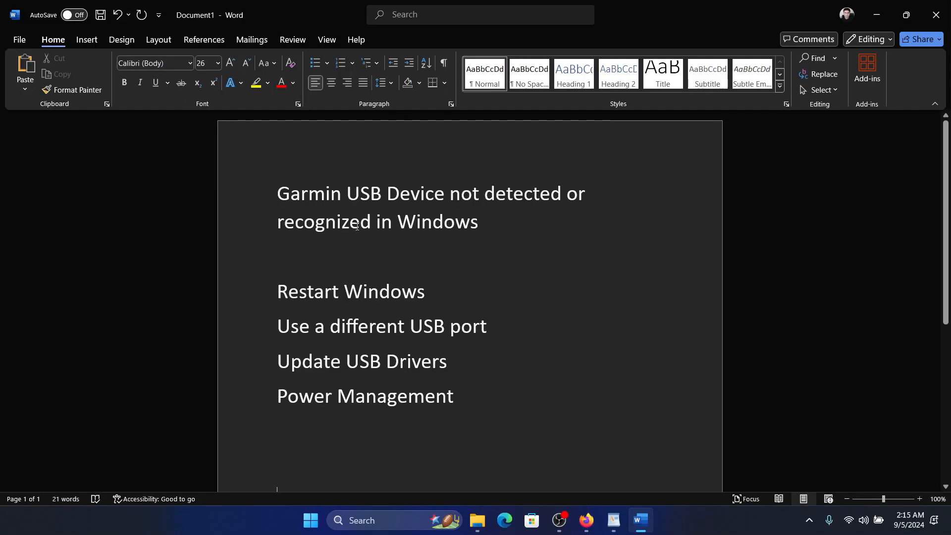
pyautogui.moveTo(590, 216)
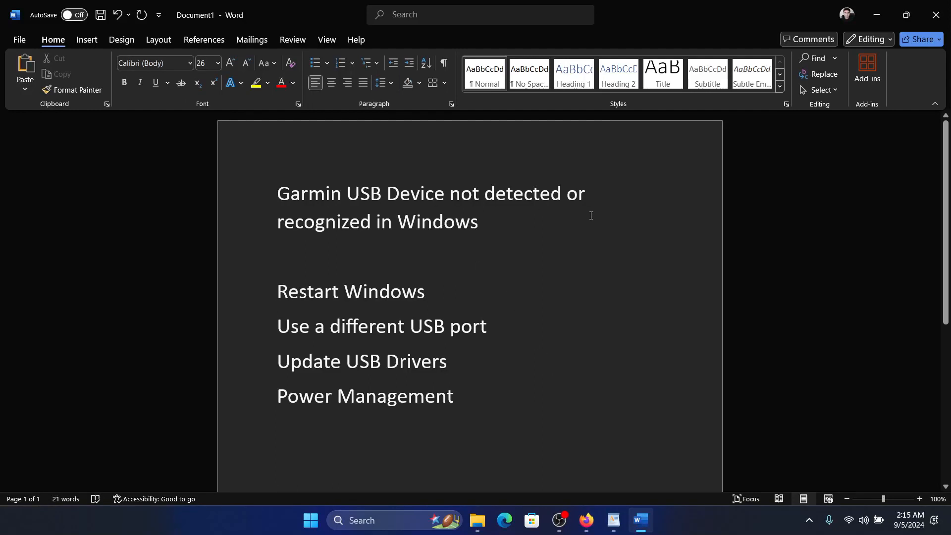
pyautogui.moveTo(568, 238)
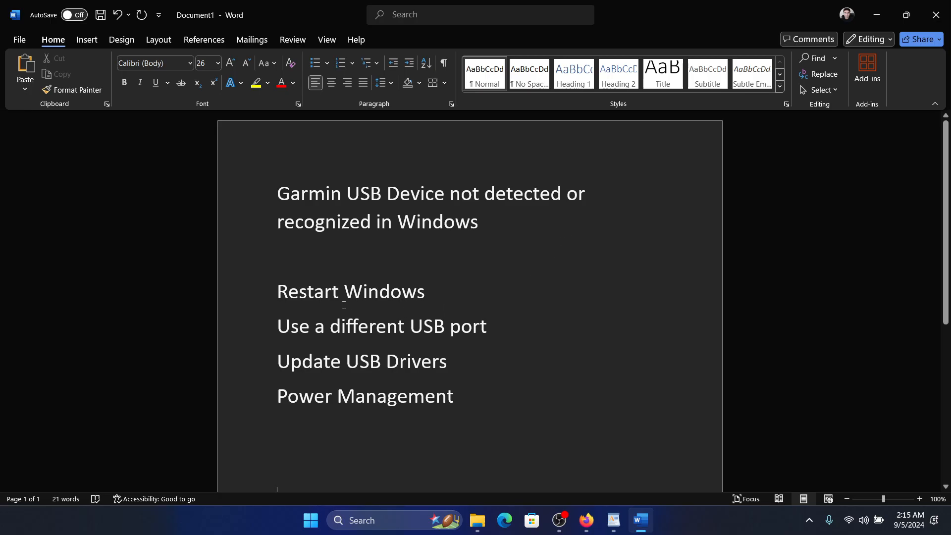
# Select the 'Restart Windows' and 'Use a different USB port' lines in the Word document, then clear the selection
pyautogui.doubleClick(350, 292)
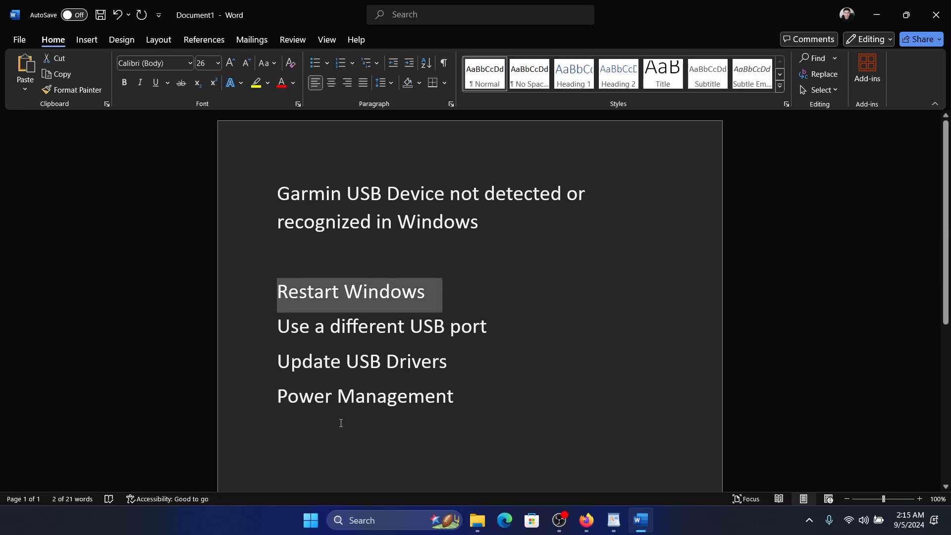
pyautogui.rightClick(310, 520)
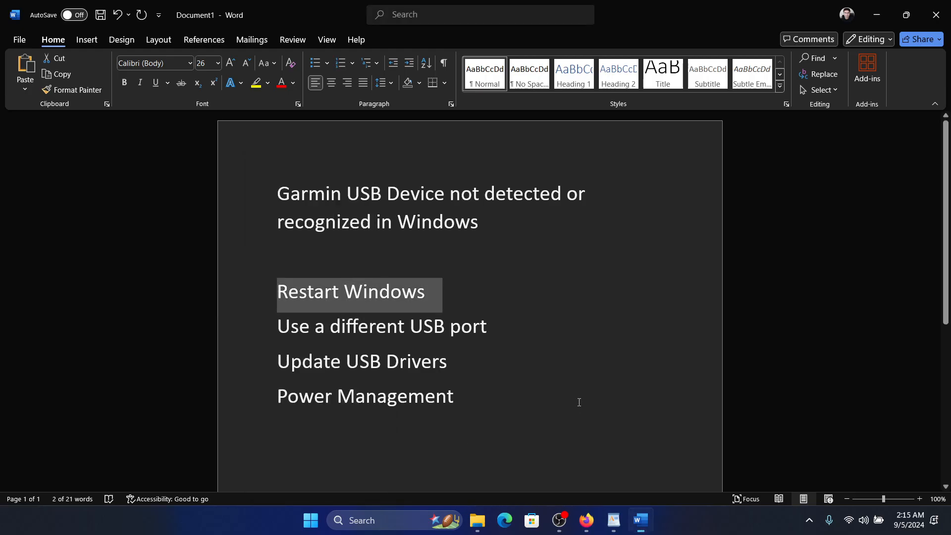
pyautogui.doubleClick(382, 326)
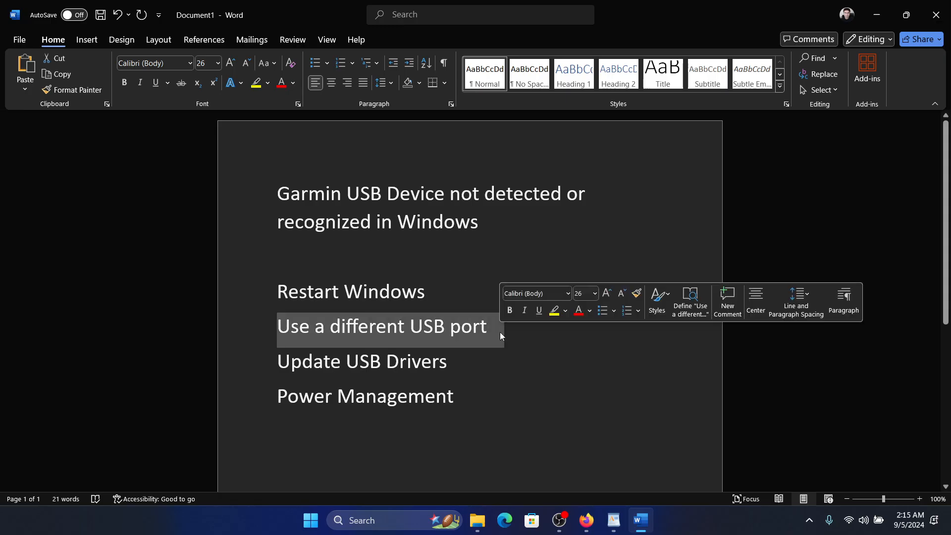
pyautogui.click(499, 326)
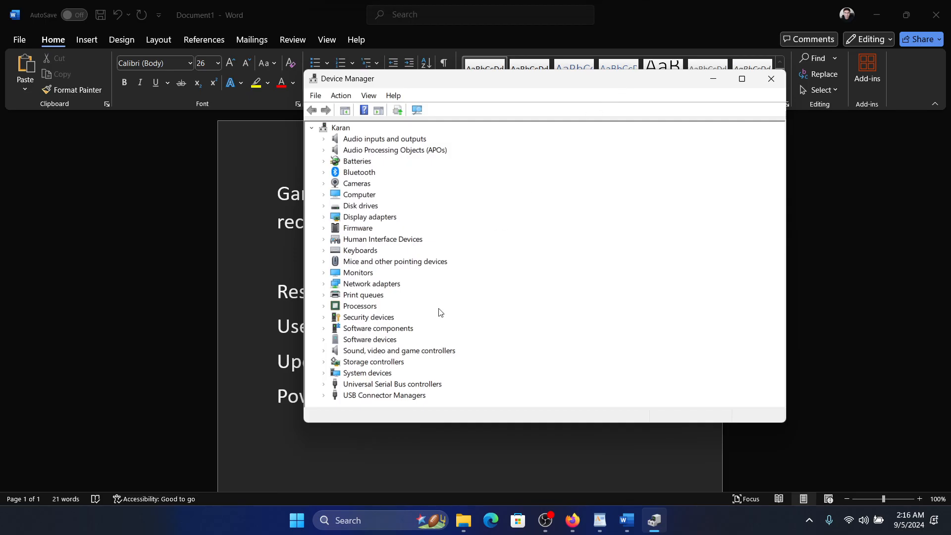
# Expand Universal Serial Bus controllers and bring up the context menu for the first USB Root Hub (USB 3.0)
pyautogui.scroll(-3)
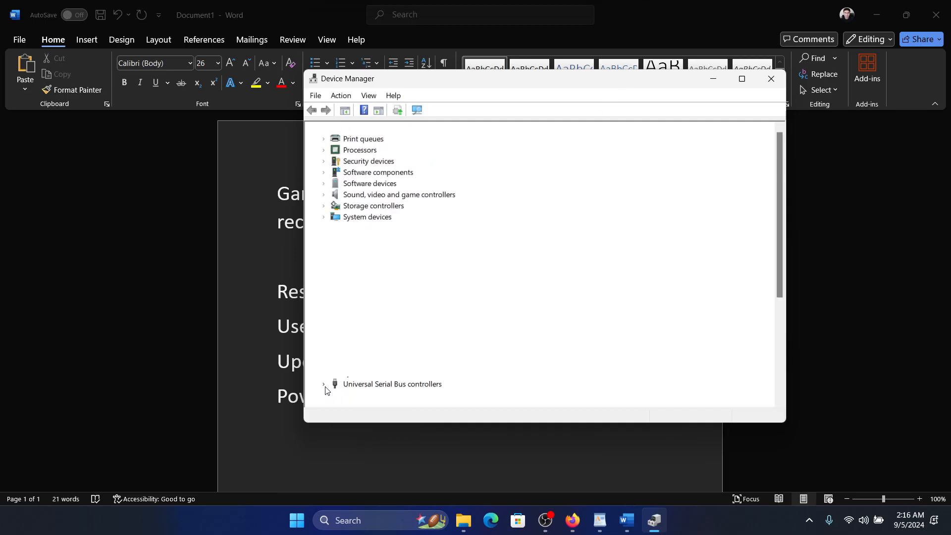
pyautogui.click(324, 384)
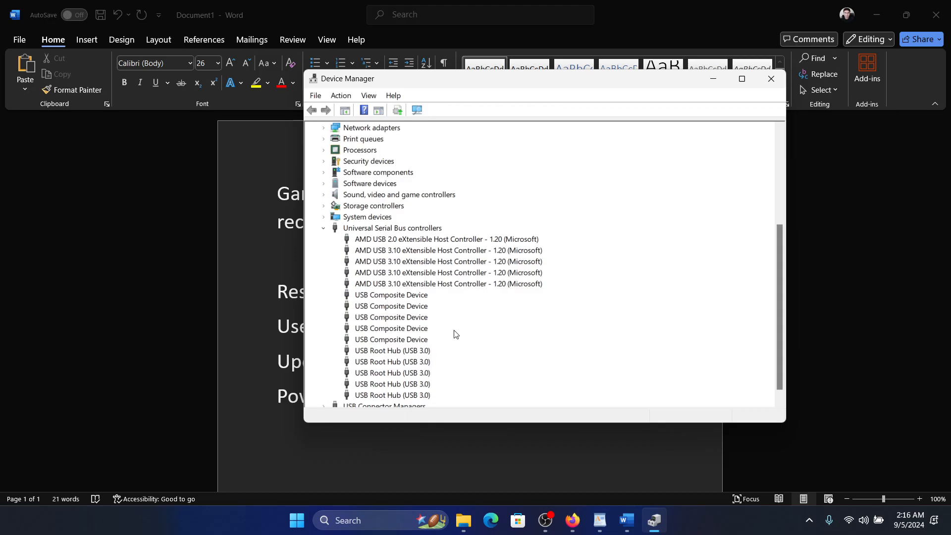
pyautogui.rightClick(393, 338)
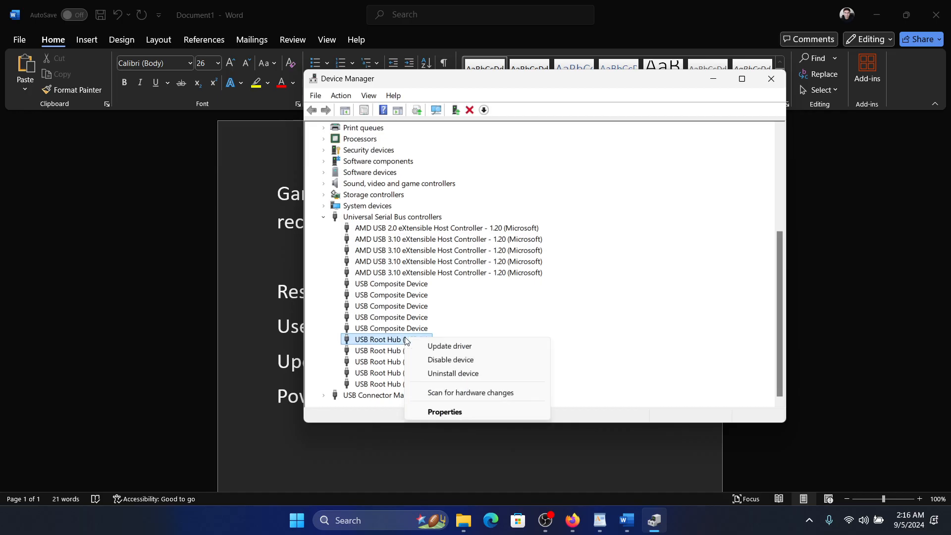
pyautogui.click(450, 346)
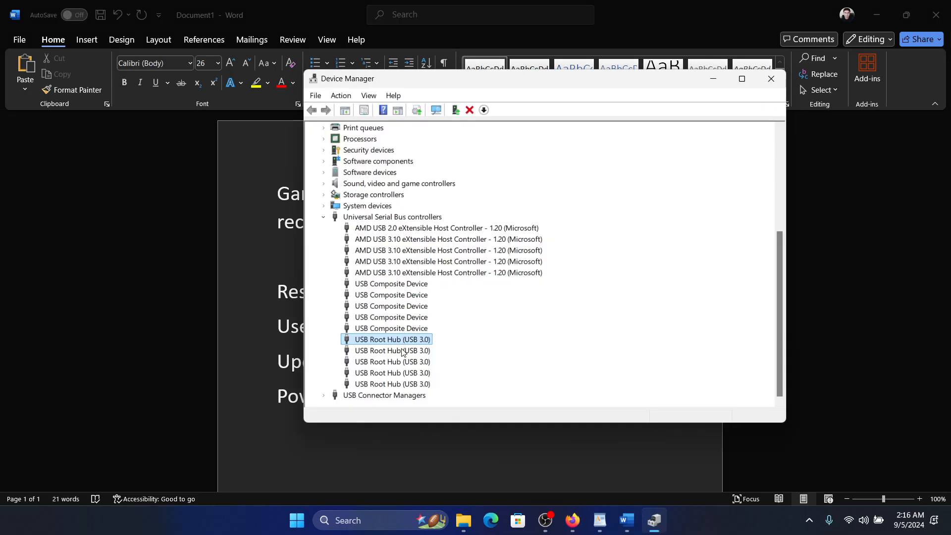
pyautogui.click(455, 111)
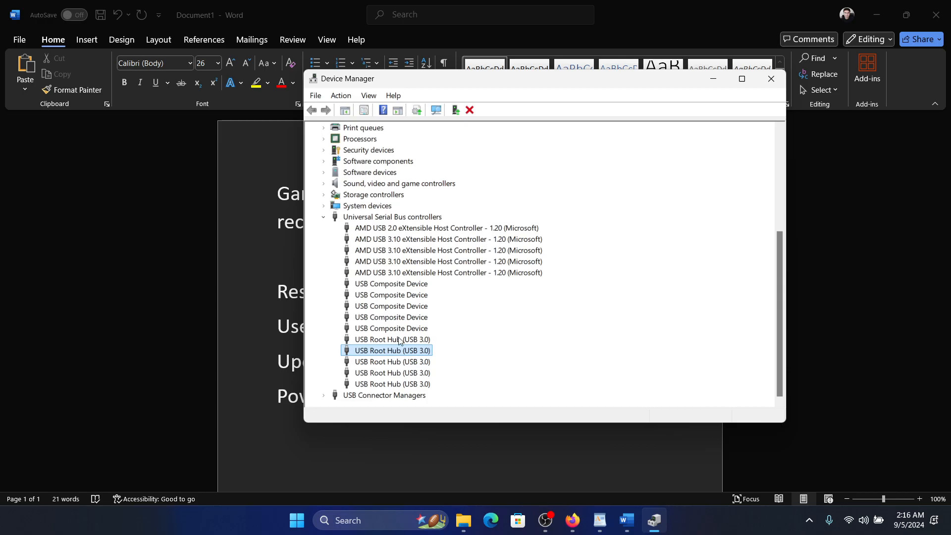
pyautogui.rightClick(392, 339)
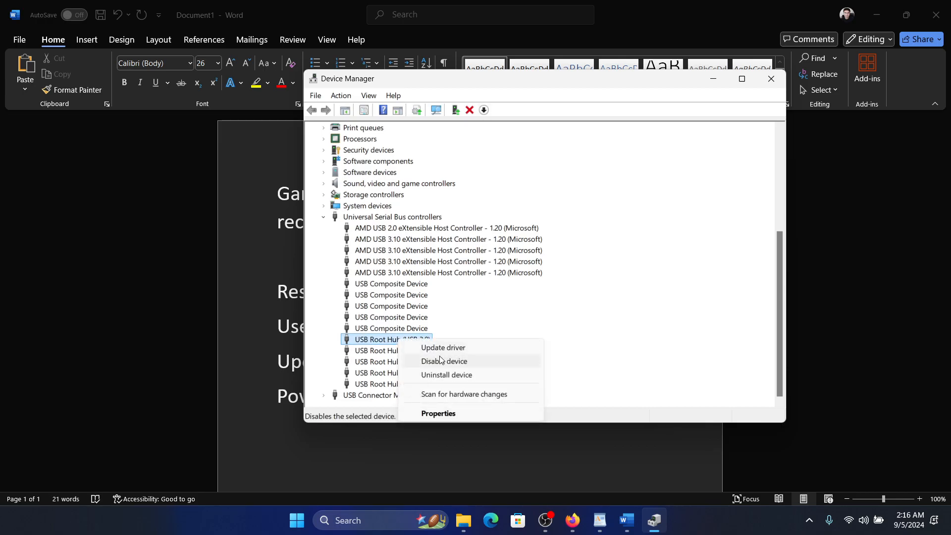
# Uncheck 'Allow the computer to turn off this device to save power' for USB Root Hub (USB 3.0), and confirm
pyautogui.click(438, 413)
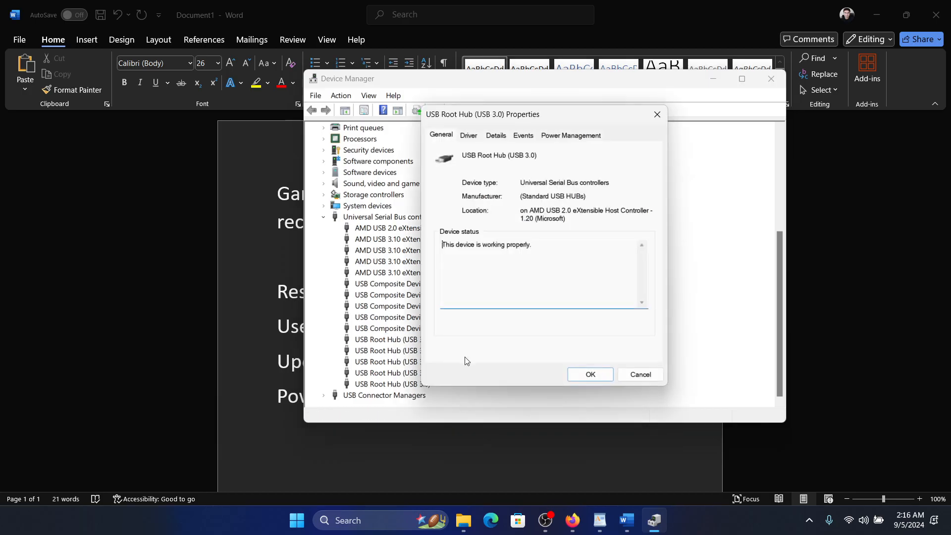
pyautogui.click(570, 134)
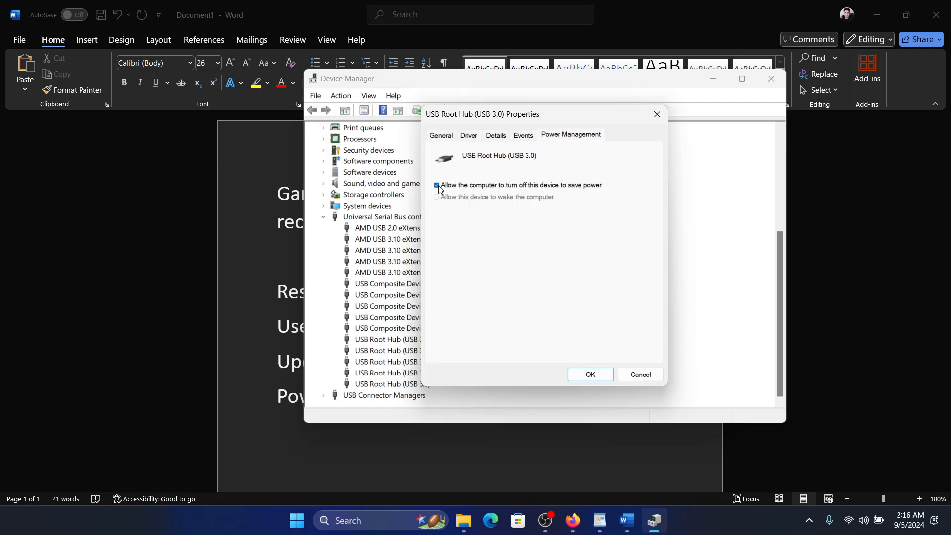
pyautogui.click(437, 185)
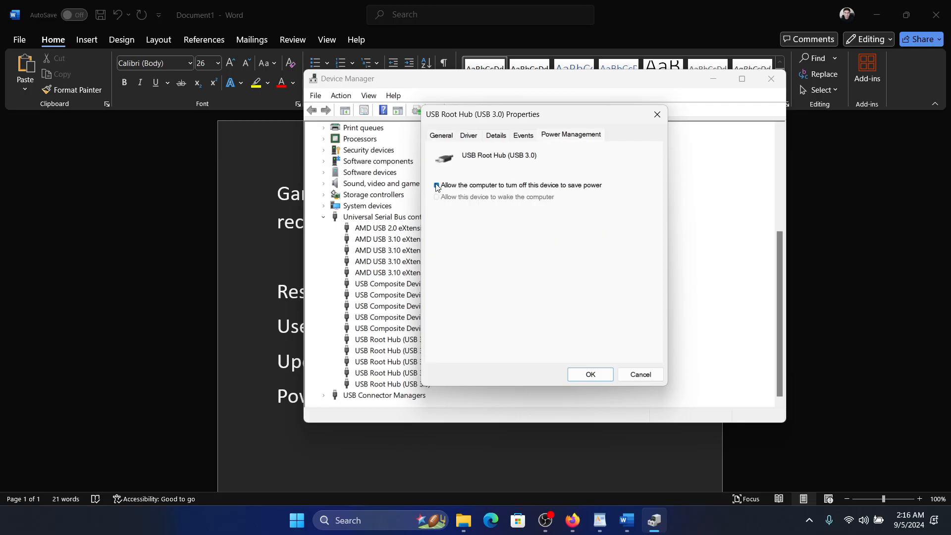
pyautogui.click(436, 186)
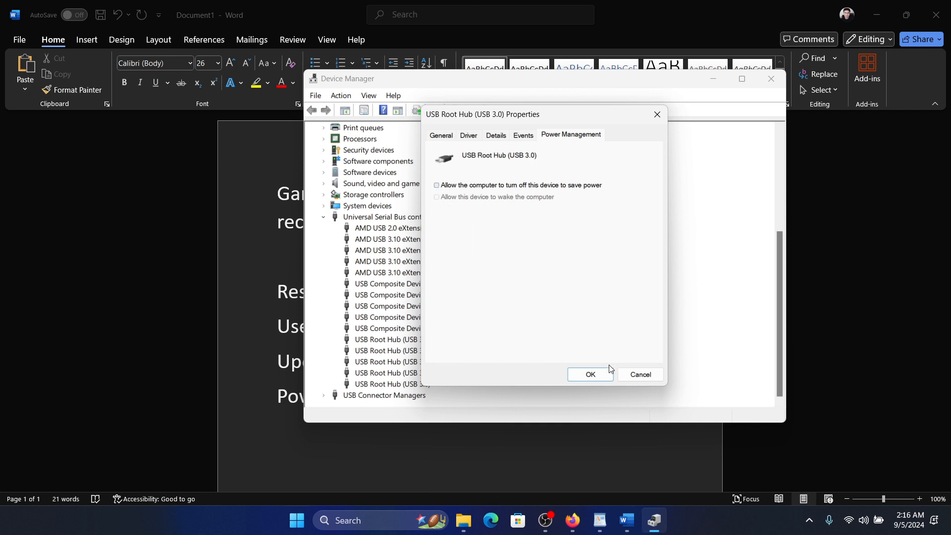
pyautogui.click(589, 375)
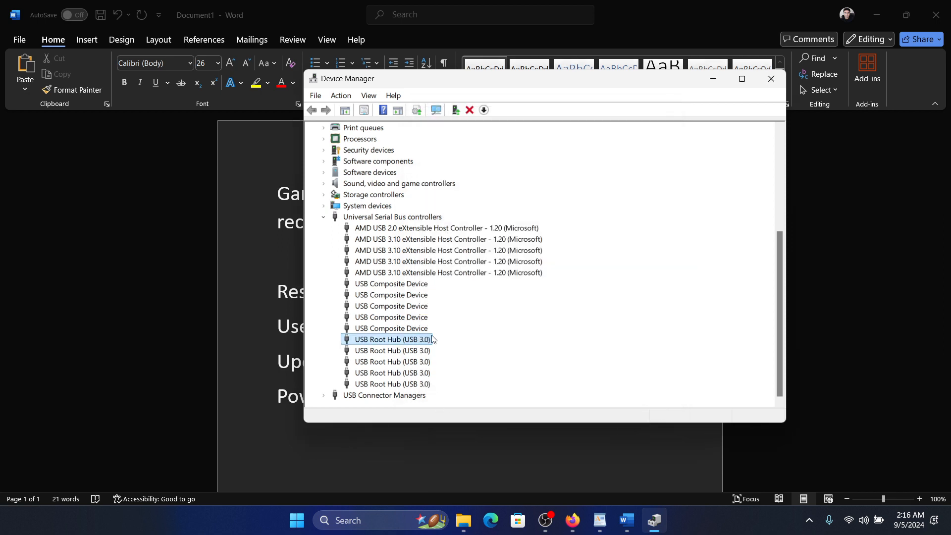
# Close Device Manager and place the cursor after the Power Management line in Word
pyautogui.click(771, 79)
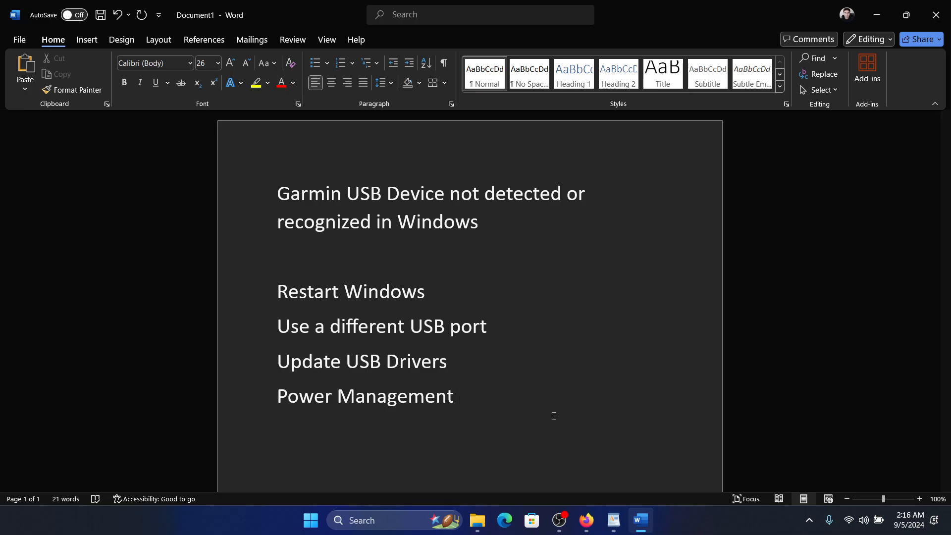
pyautogui.click(459, 397)
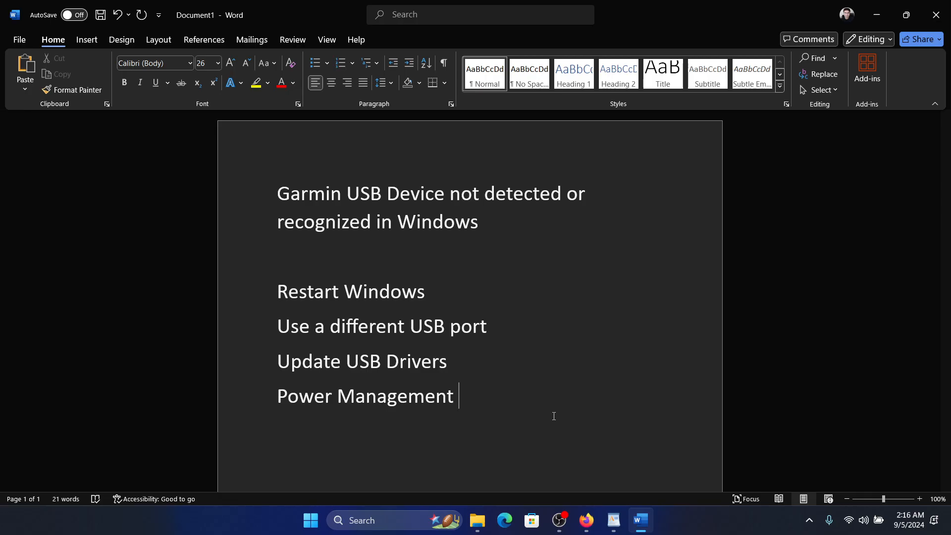
pyautogui.moveTo(554, 416)
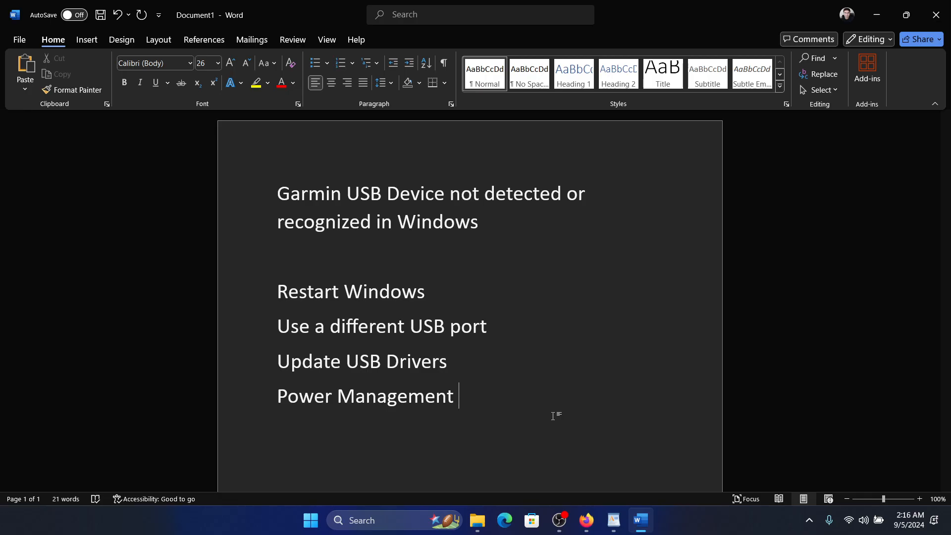